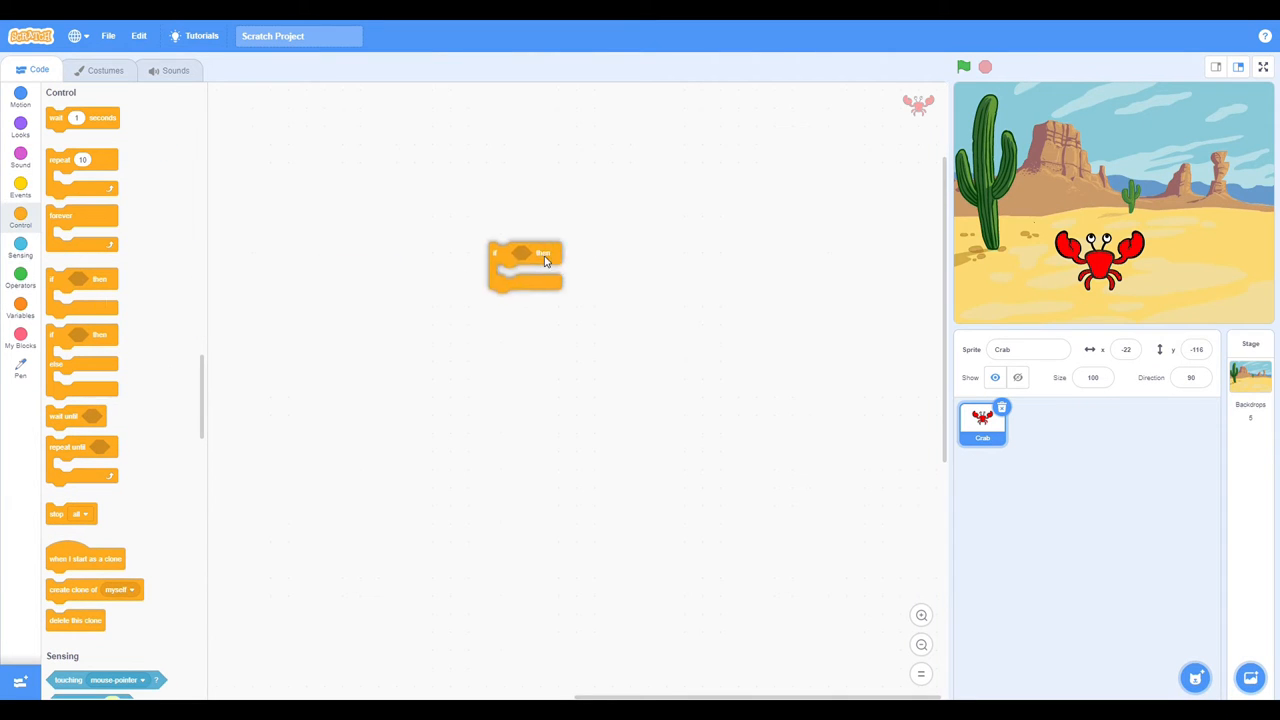
Assemble a forever loop with an if 'right arrow key pressed?' check that moves the crab 10 steps.
left_click(20, 248)
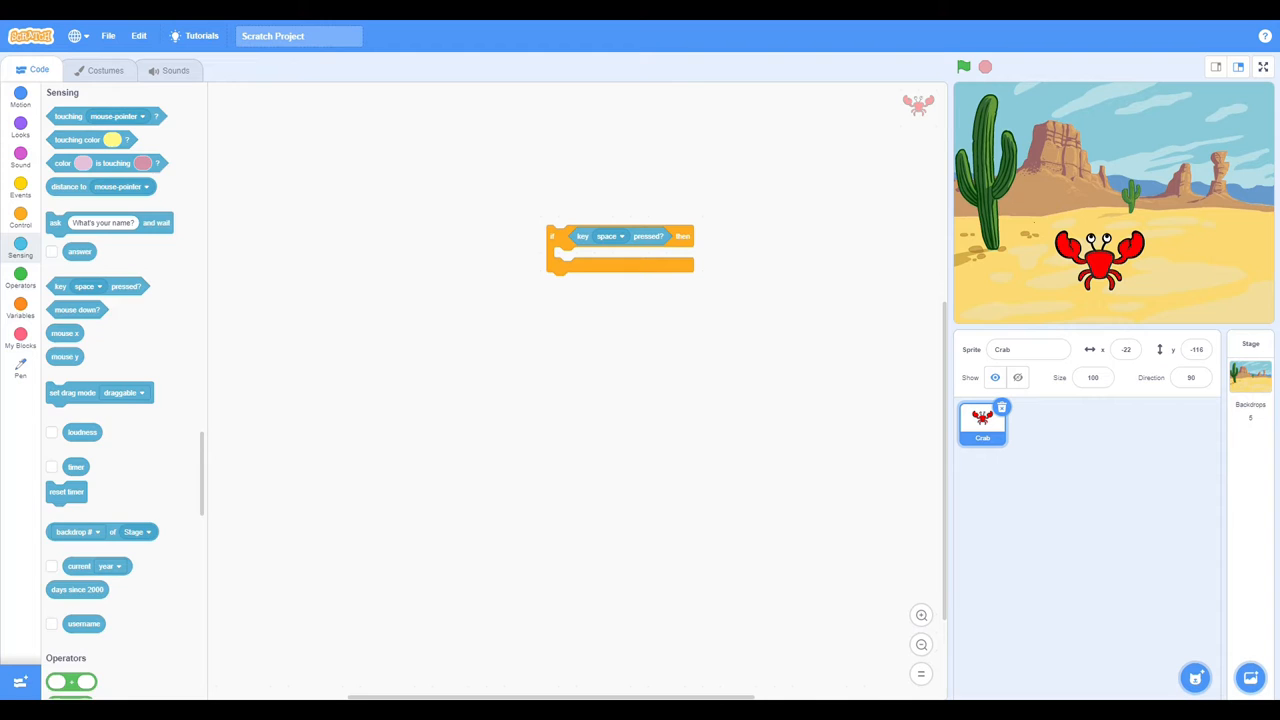
left_click(20, 96)
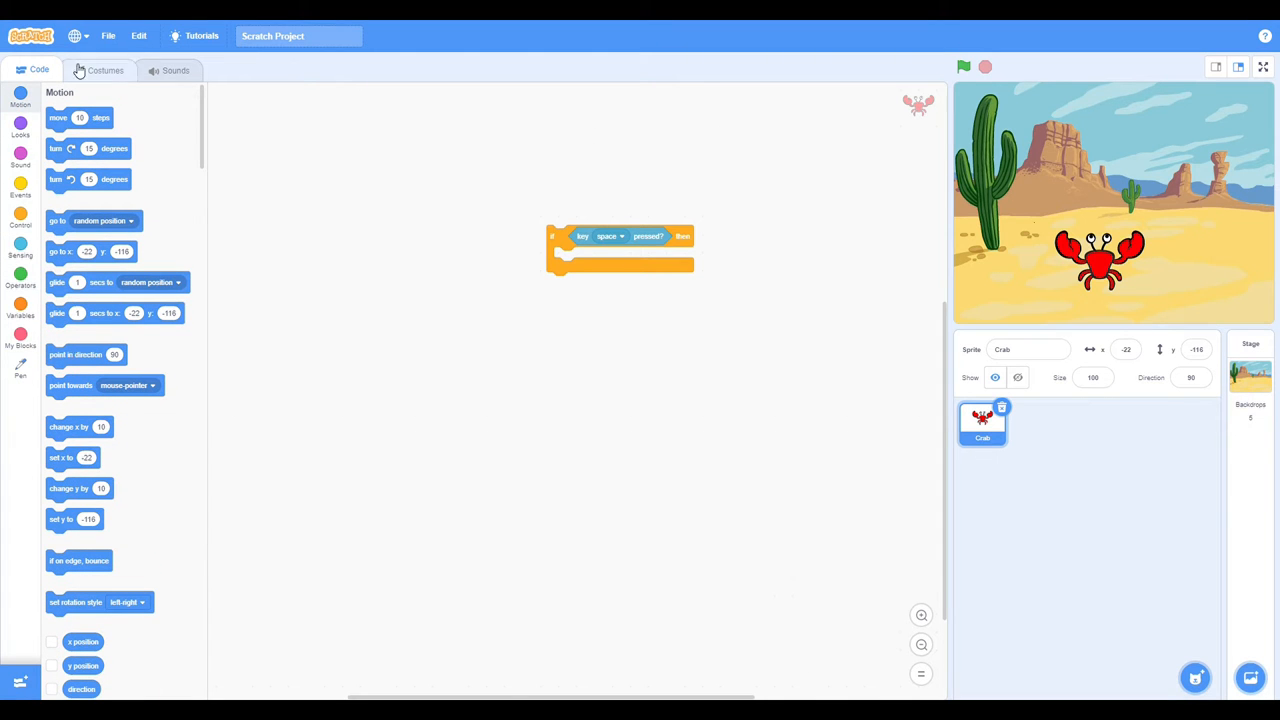
left_click(20, 218)
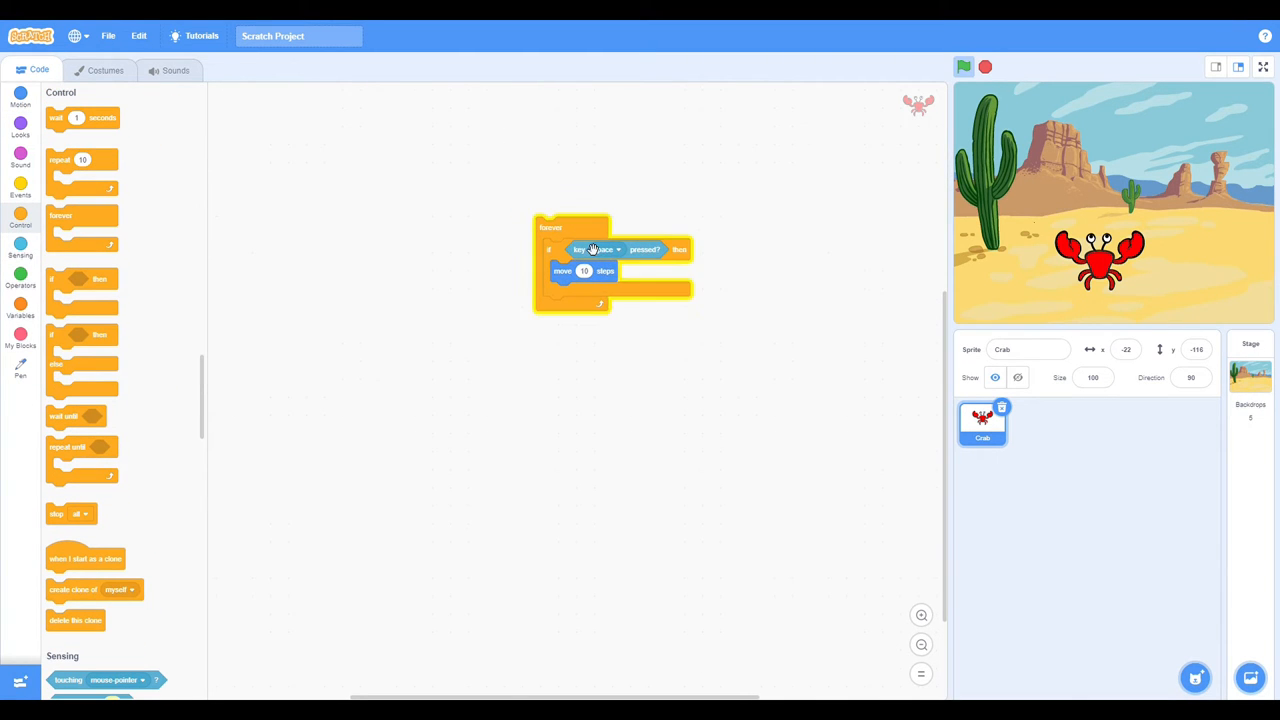
left_click(604, 248)
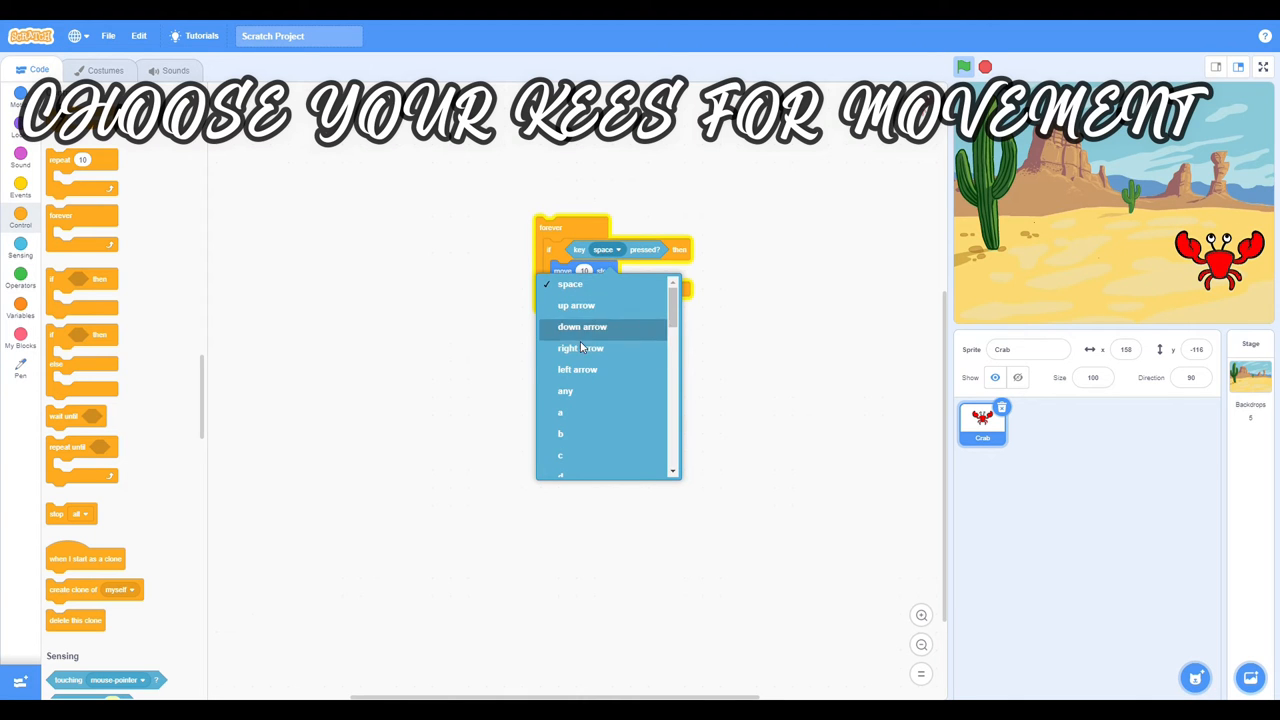
left_click(580, 348)
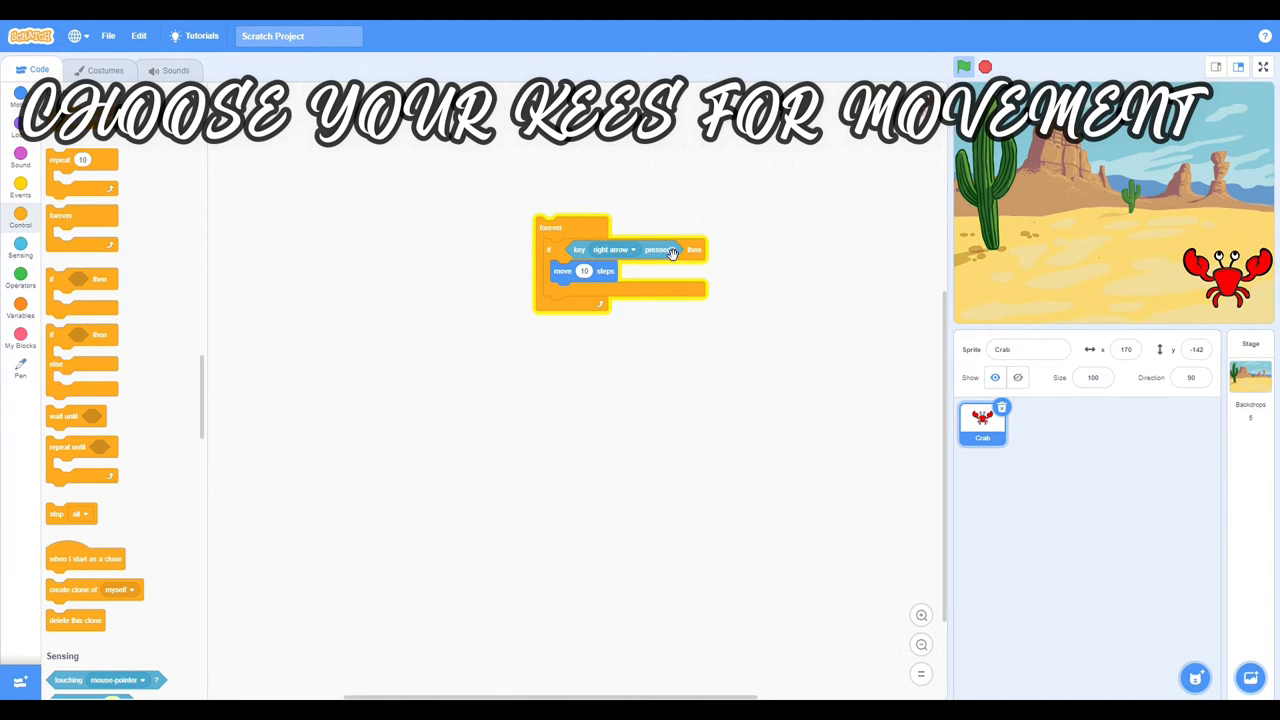
right_click(670, 250)
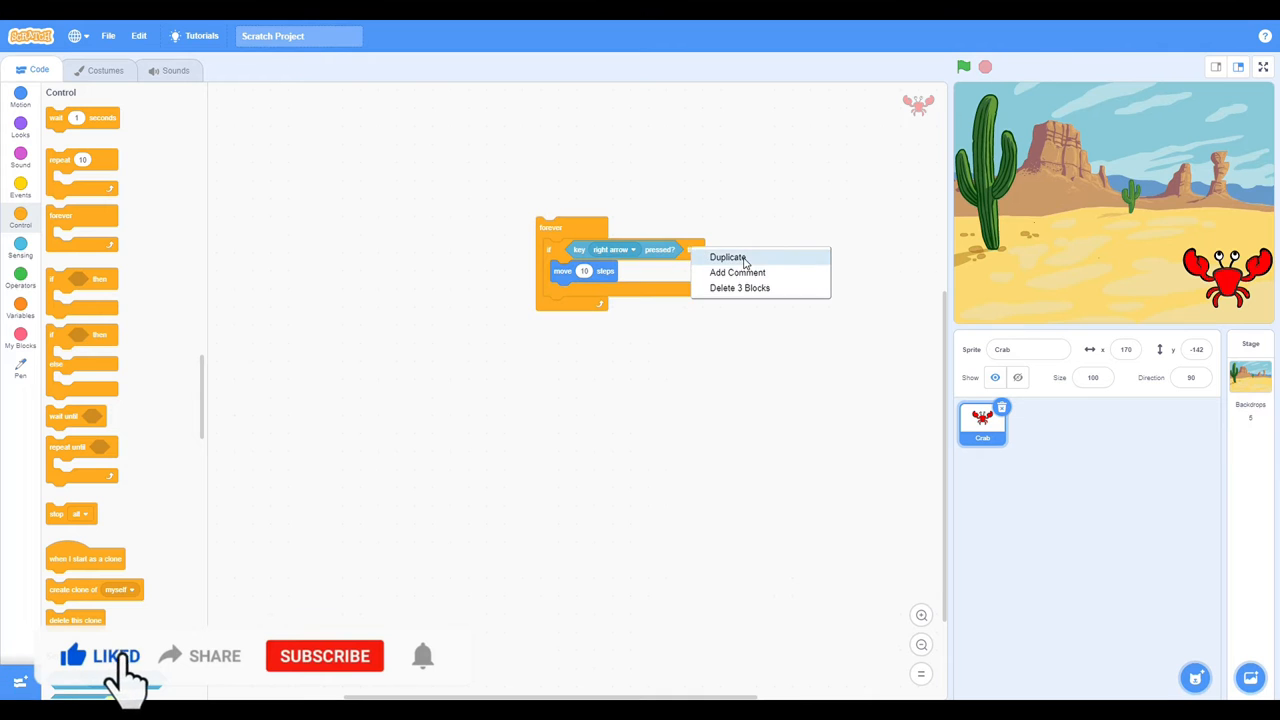
Duplicate the if block, set its key to left arrow, and run the script to test arrow movement.
left_click(728, 256)
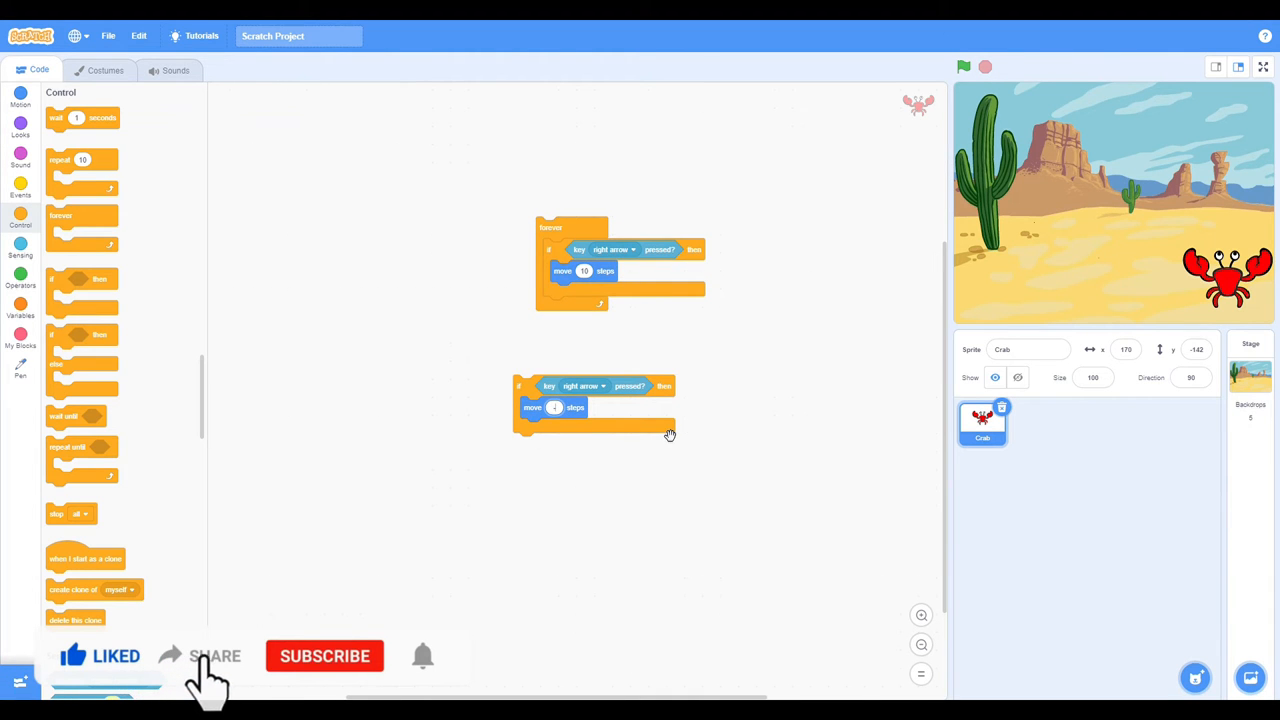
left_click(582, 386)
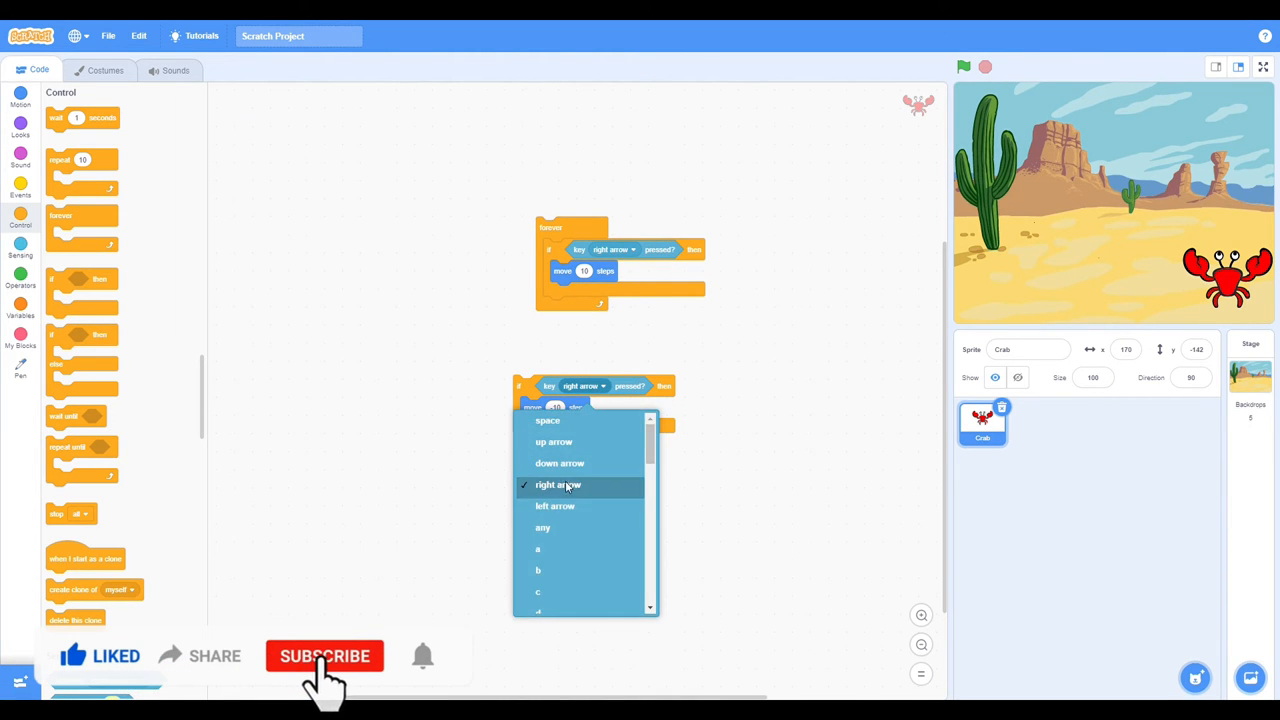
left_click(556, 504)
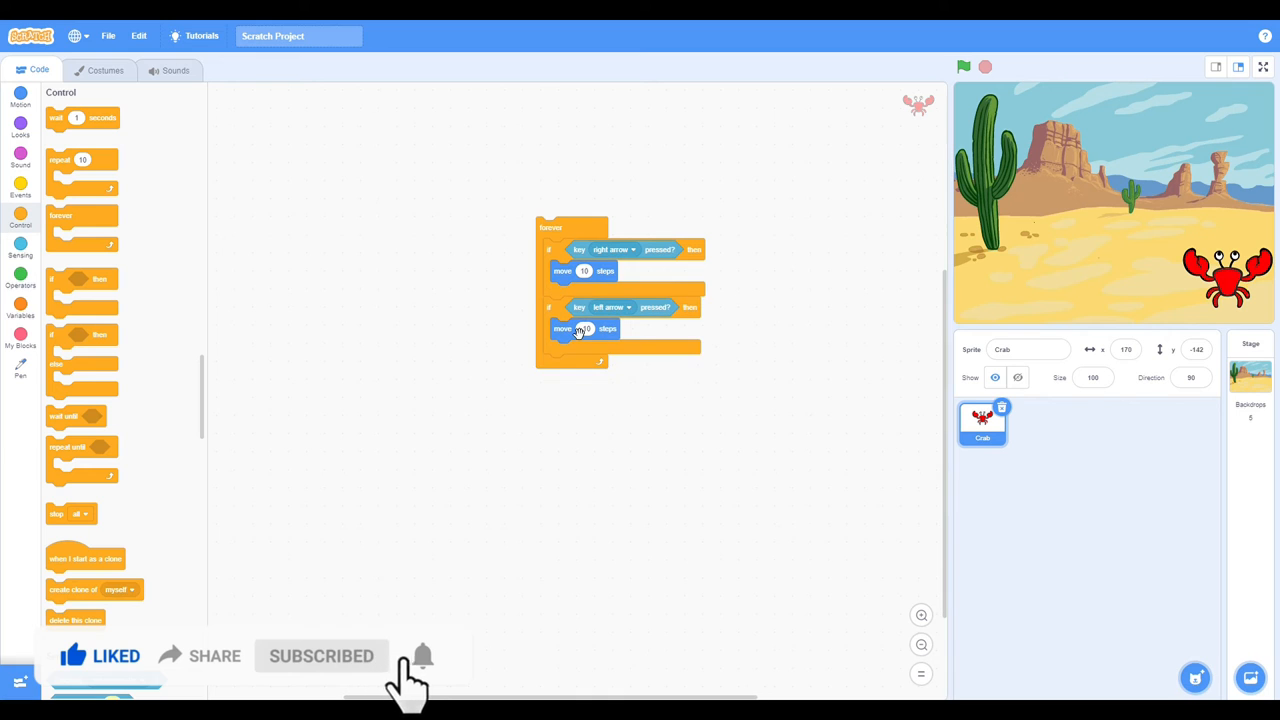
left_click(964, 66)
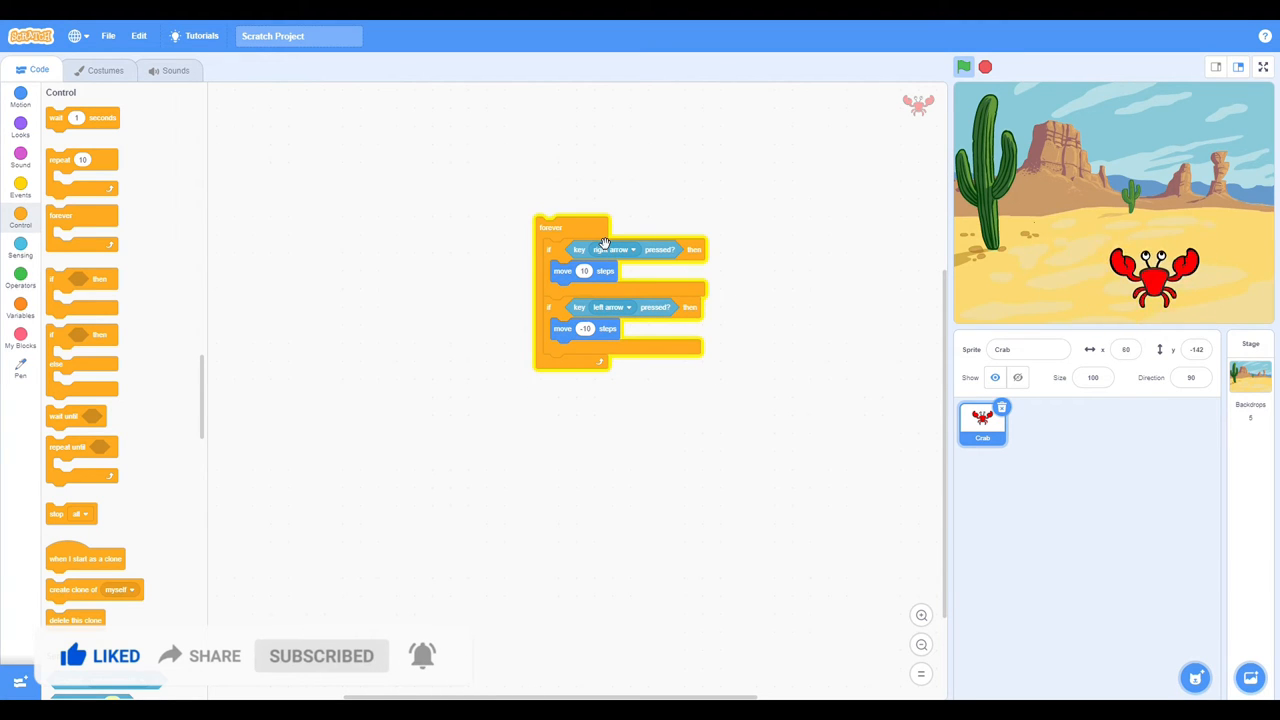
Duplicate both if blocks, swap their move blocks for 'change y by' for up and down arrows.
left_click(964, 68)
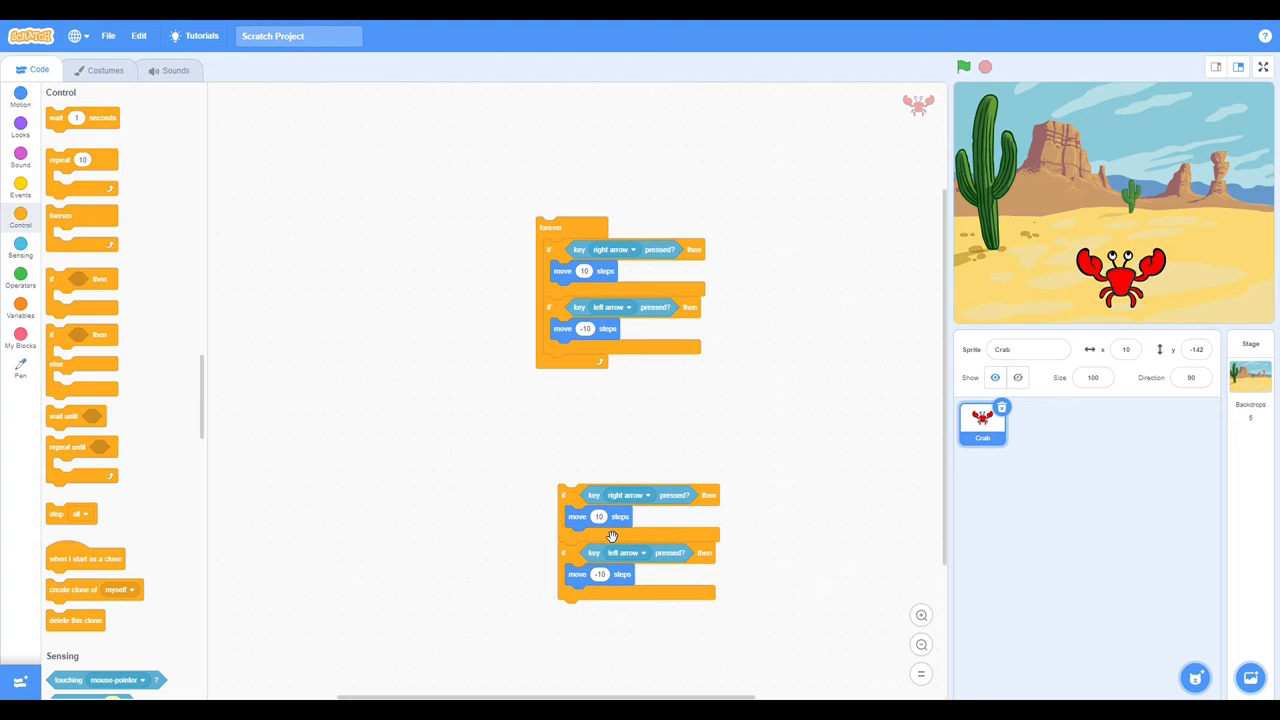
left_click_drag(576, 516, 790, 400)
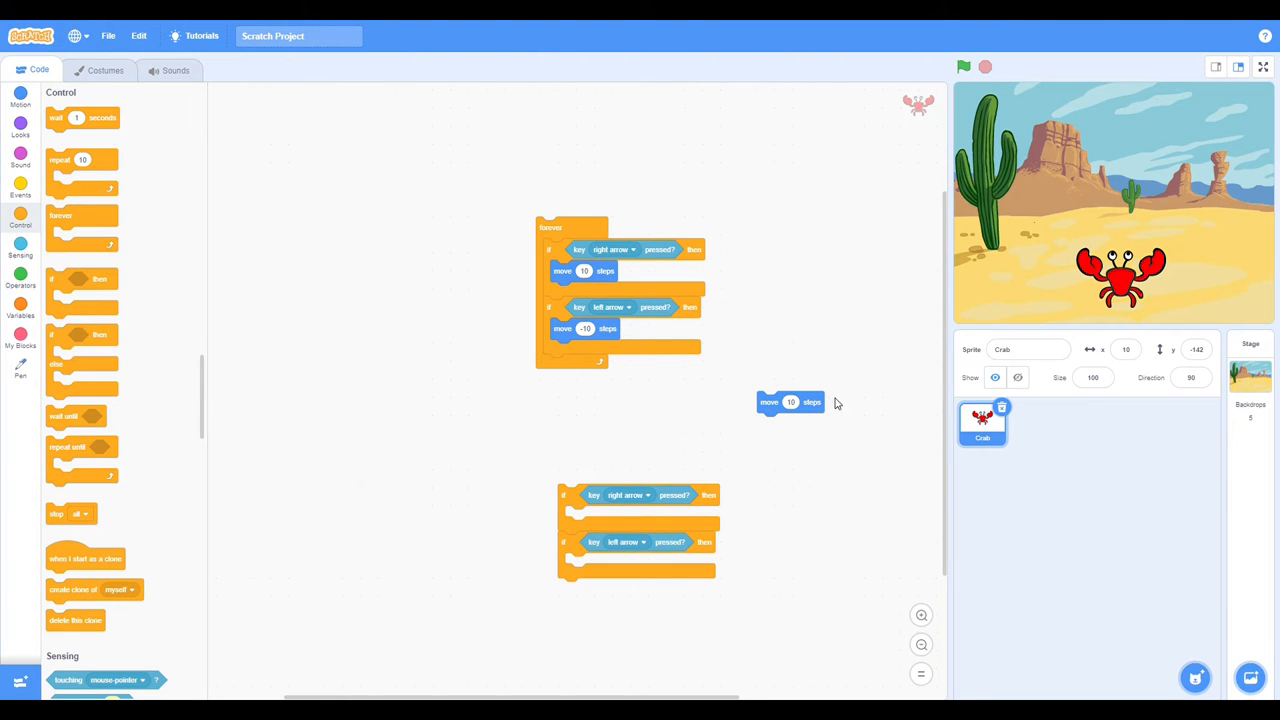
scroll("down", 3)
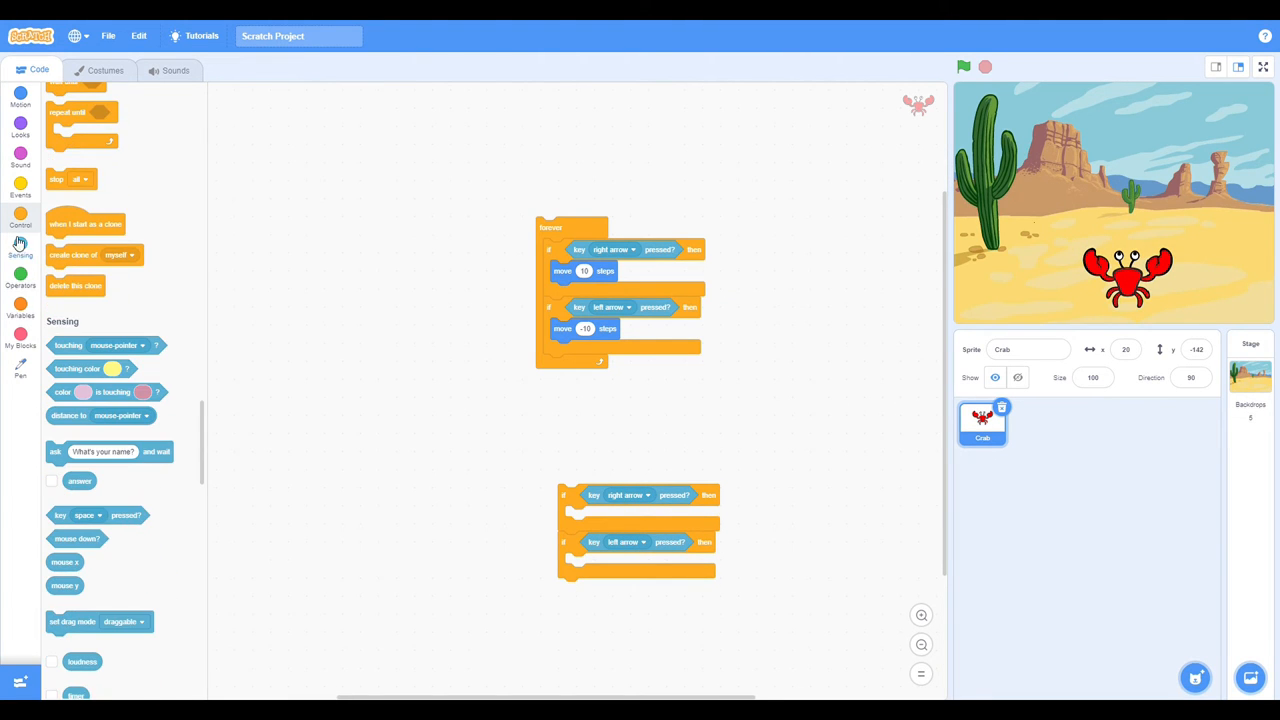
left_click(20, 96)
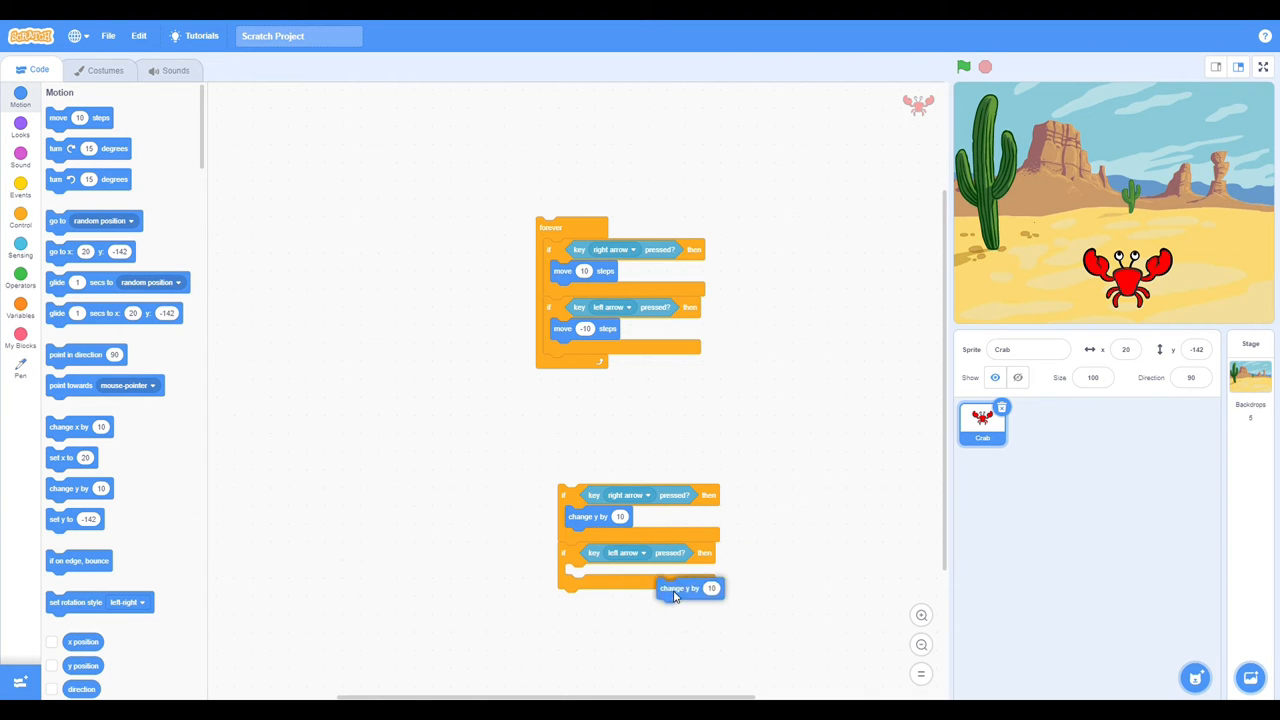
left_click_drag(690, 588, 598, 574)
type("-10")
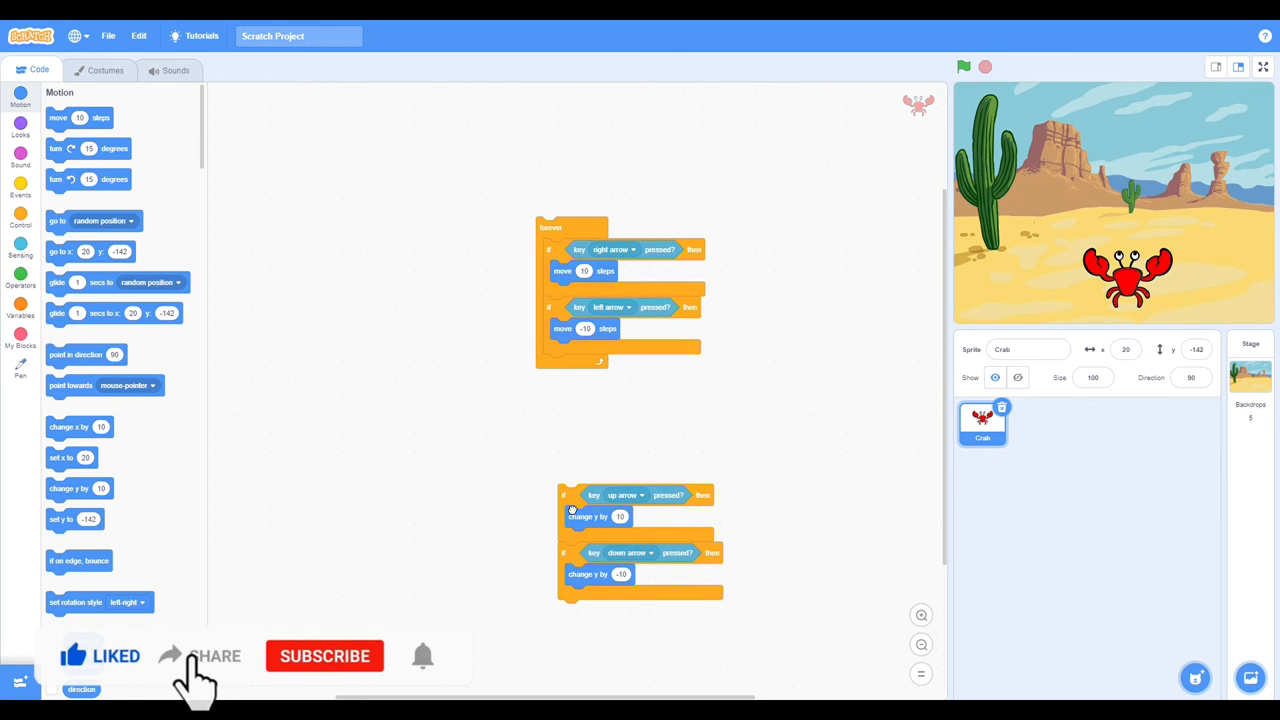
left_click(20, 184)
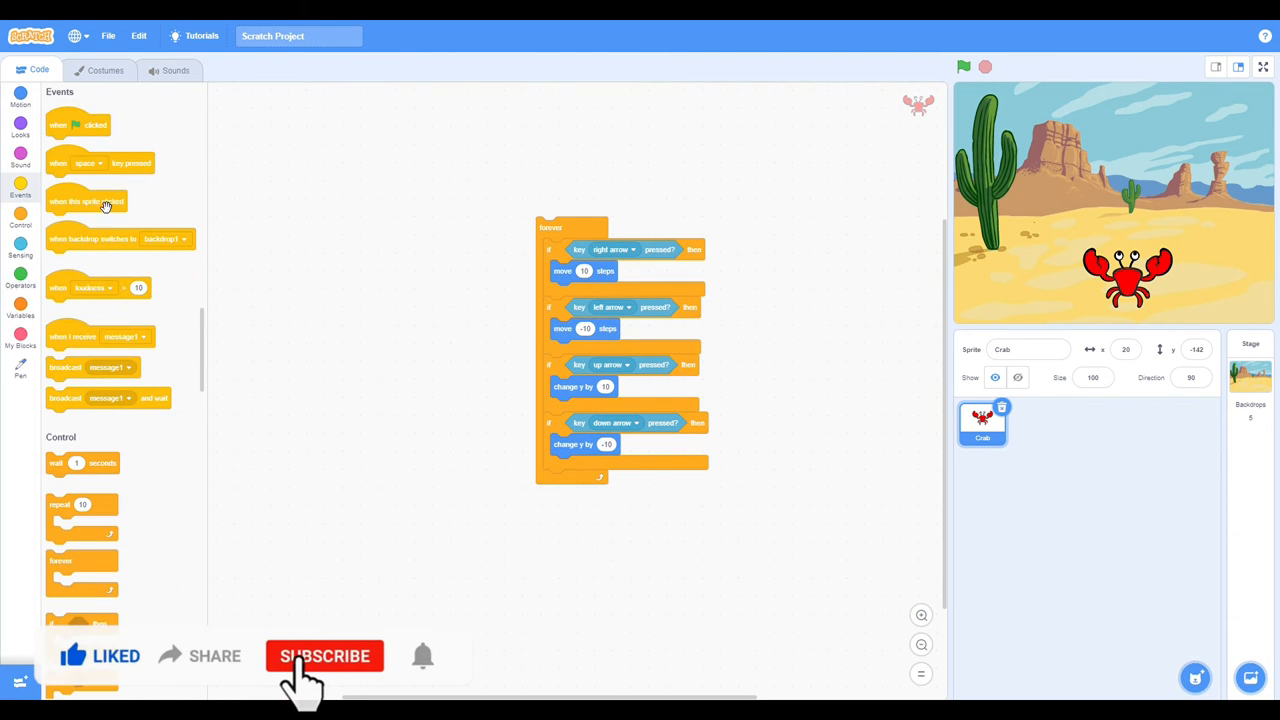